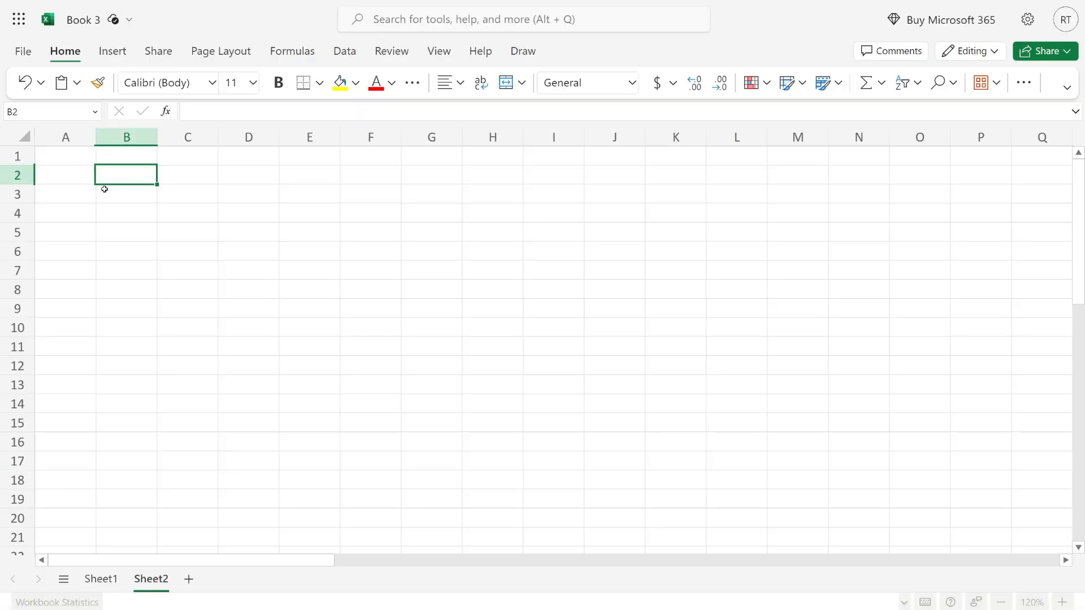
Step: Review Sheet1's name and code table, then enter 8 in cell A4 of Sheet2
{"action": "left_click", "coordinate": [66, 174]}
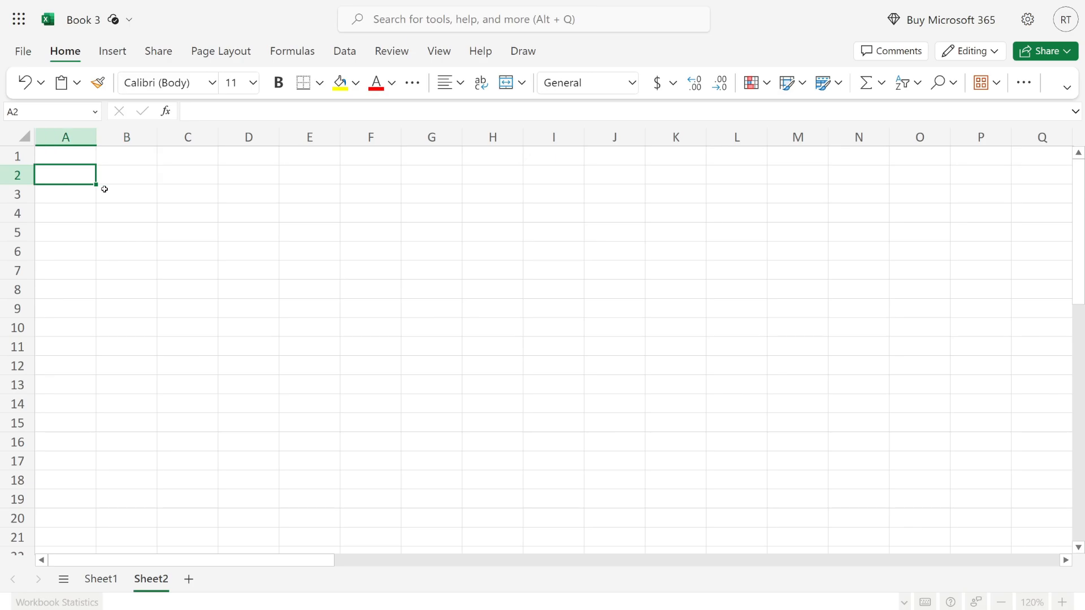
{"action": "mouse_move", "coordinate": [7, 602]}
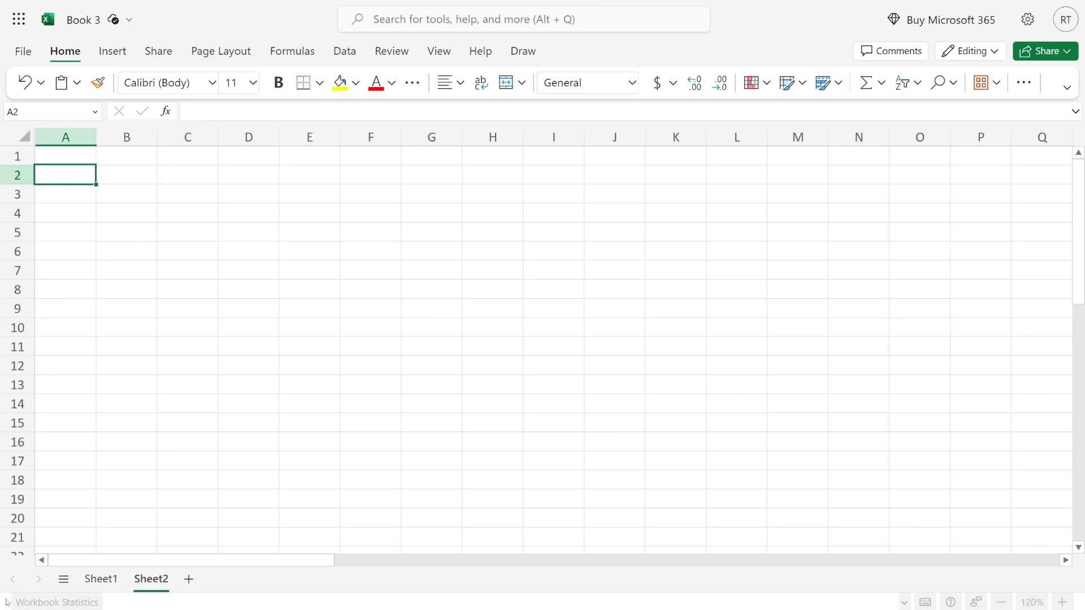
{"action": "left_click", "coordinate": [101, 578]}
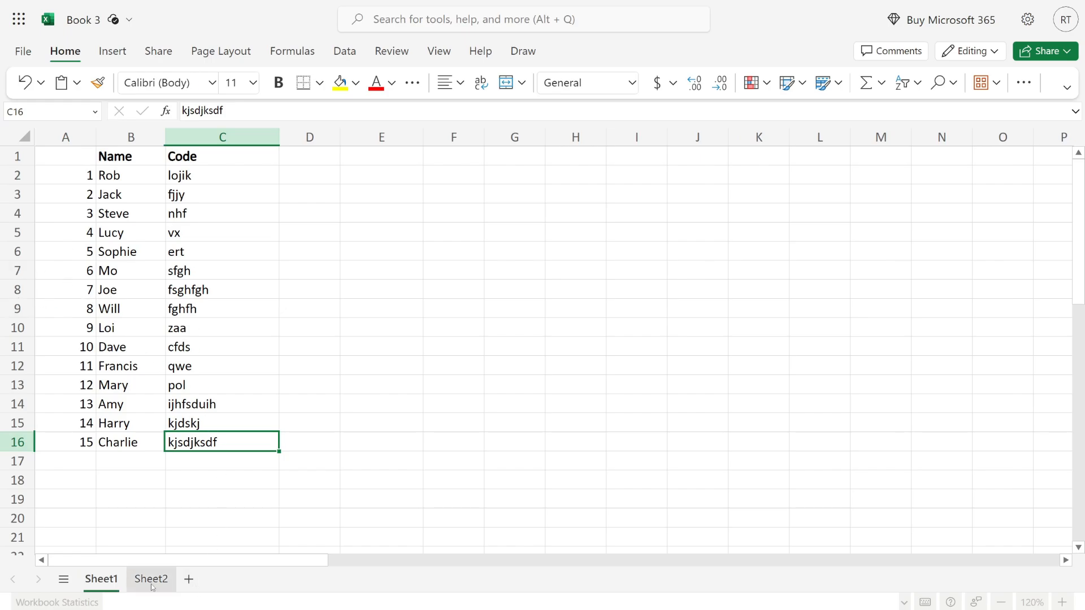
{"action": "left_click", "coordinate": [150, 578]}
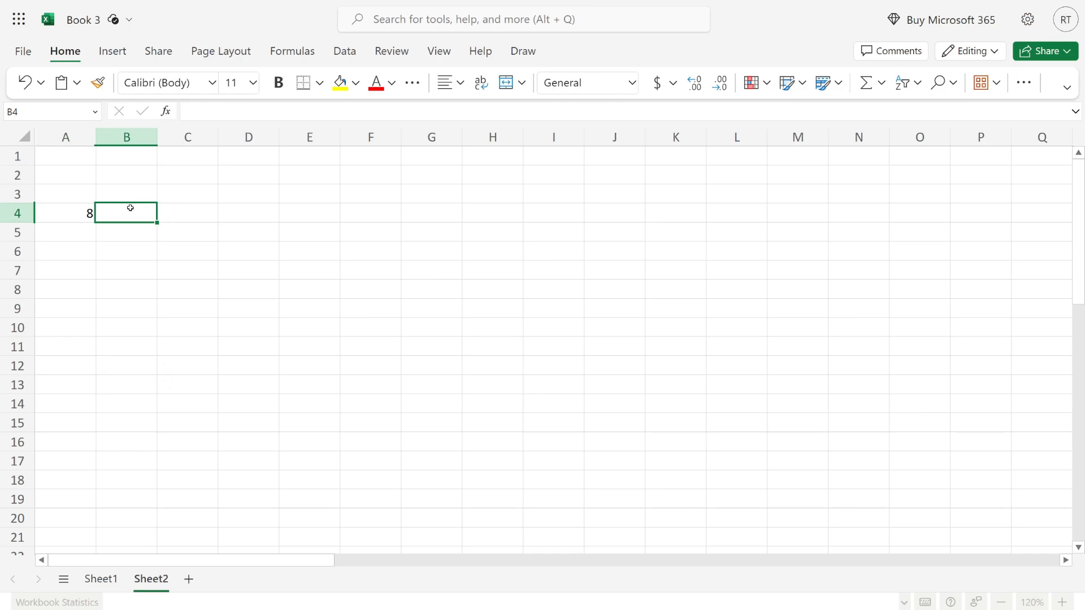
Step: Begin =vlookup( in B4 with A4 as the lookup value
{"action": "type", "text": "=vlook"}
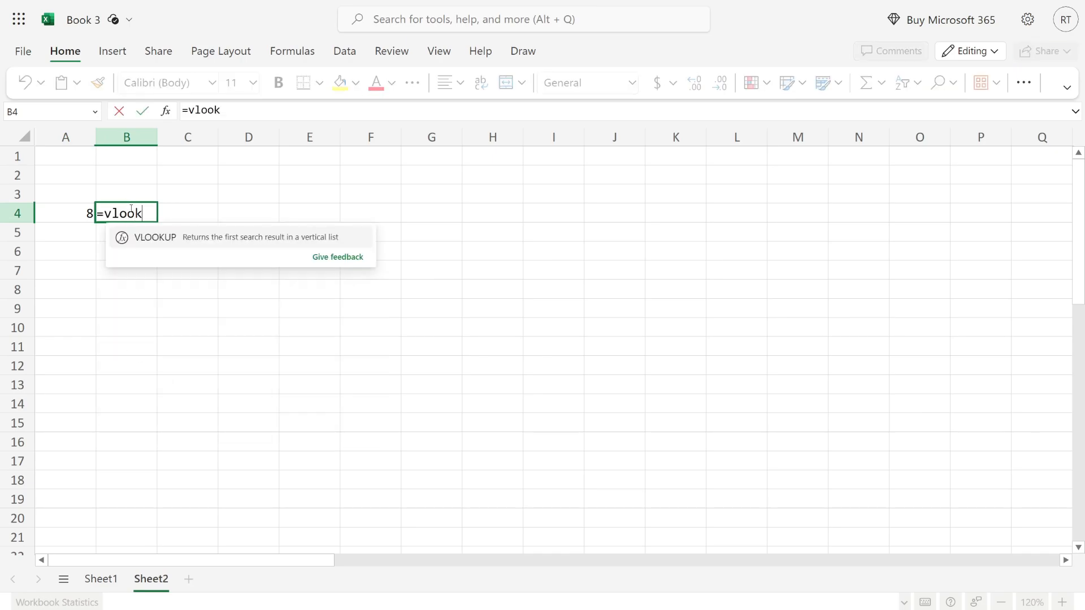
{"action": "type", "text": "up(A4"}
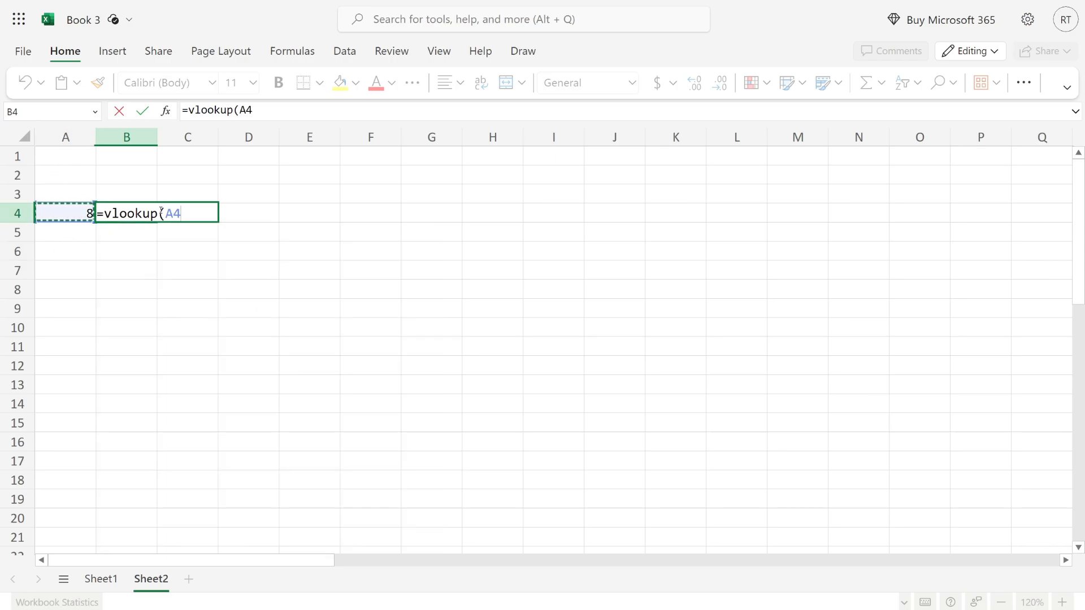
Step: Add Sheet1's A2:C16 table as the VLOOKUP lookup range
{"action": "type", "text": ",'Sheet1'!A2:C16"}
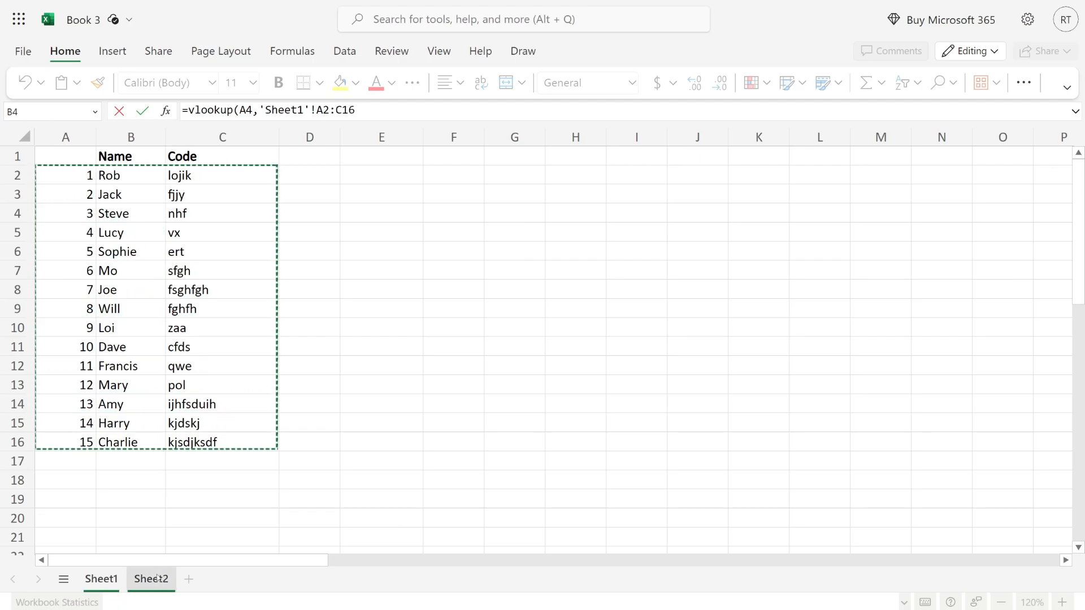
{"action": "left_click", "coordinate": [150, 579]}
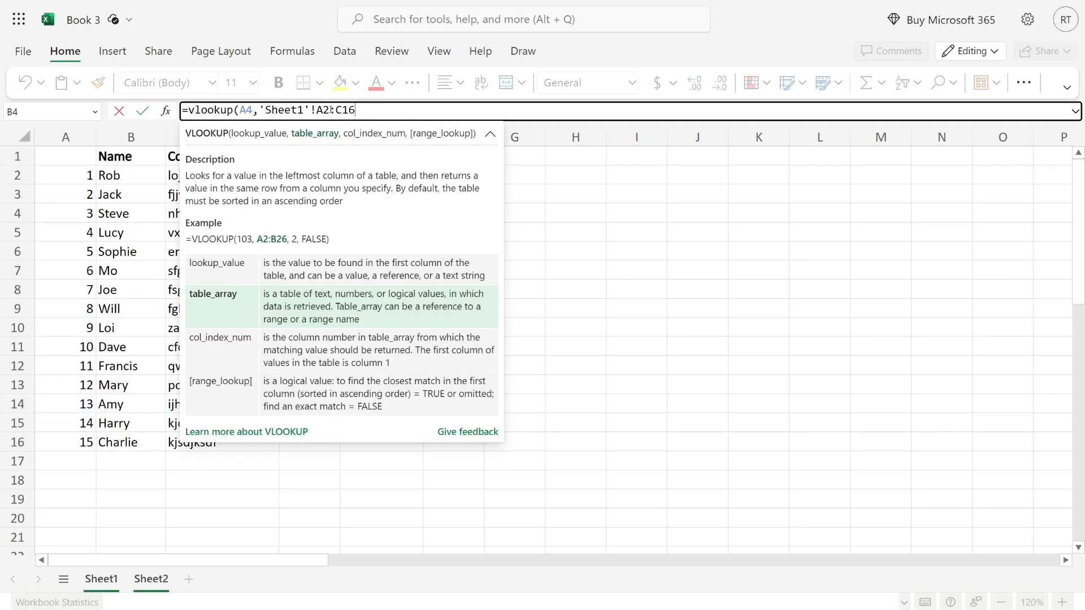
Step: Complete the VLOOKUP with column index 3 so B4 shows fghfh for 8
{"action": "type", "text": ","}
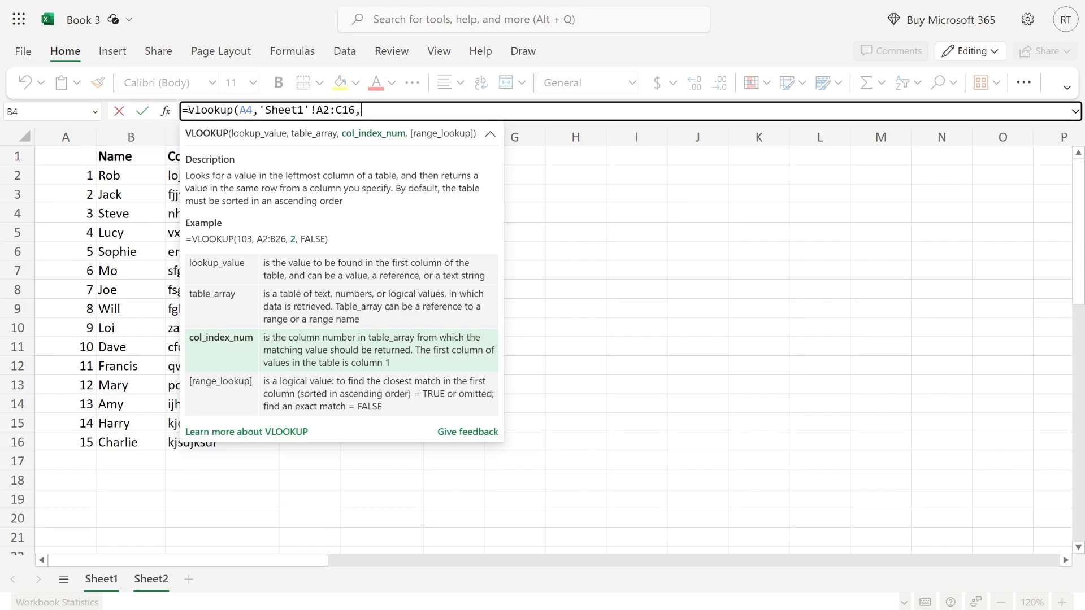
{"action": "type", "text": "3"}
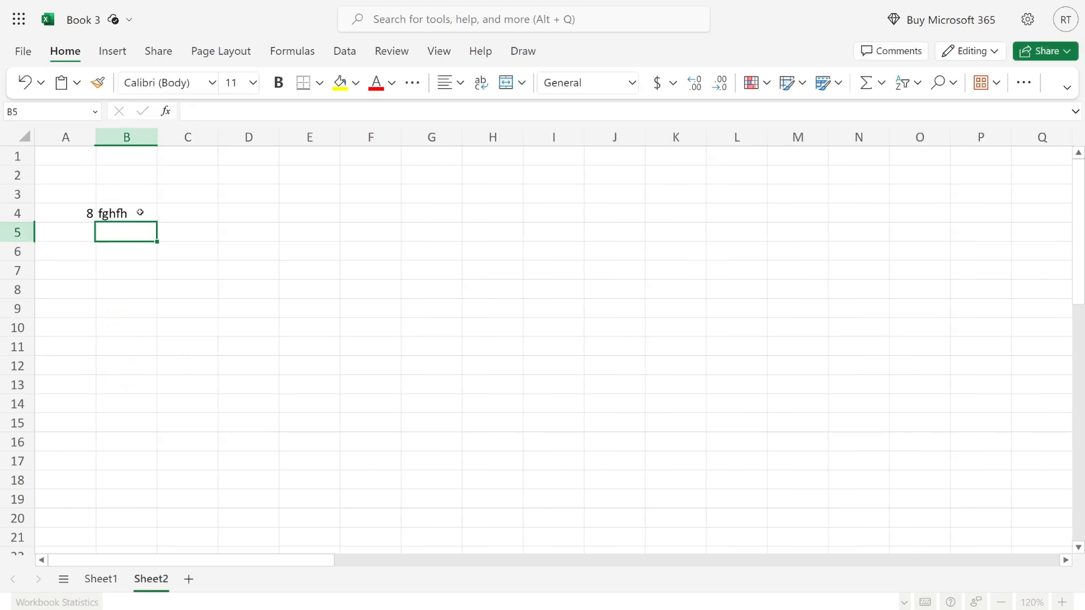
{"action": "left_click", "coordinate": [127, 213]}
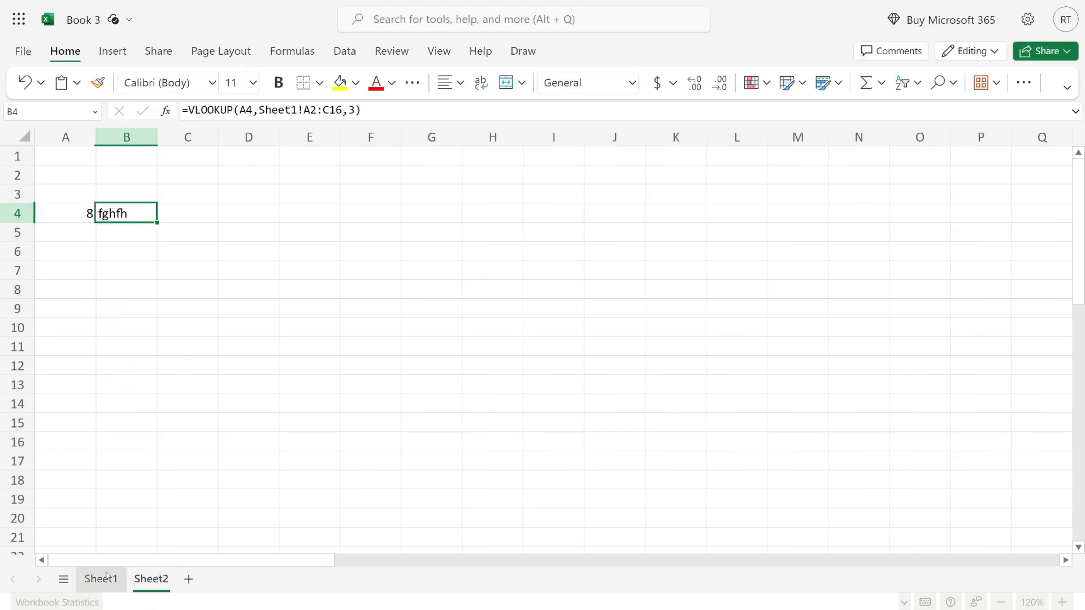
Step: Change A4 to 2 so B4 returns fjjy, and verify against Sheet1's table
{"action": "left_click", "coordinate": [100, 579]}
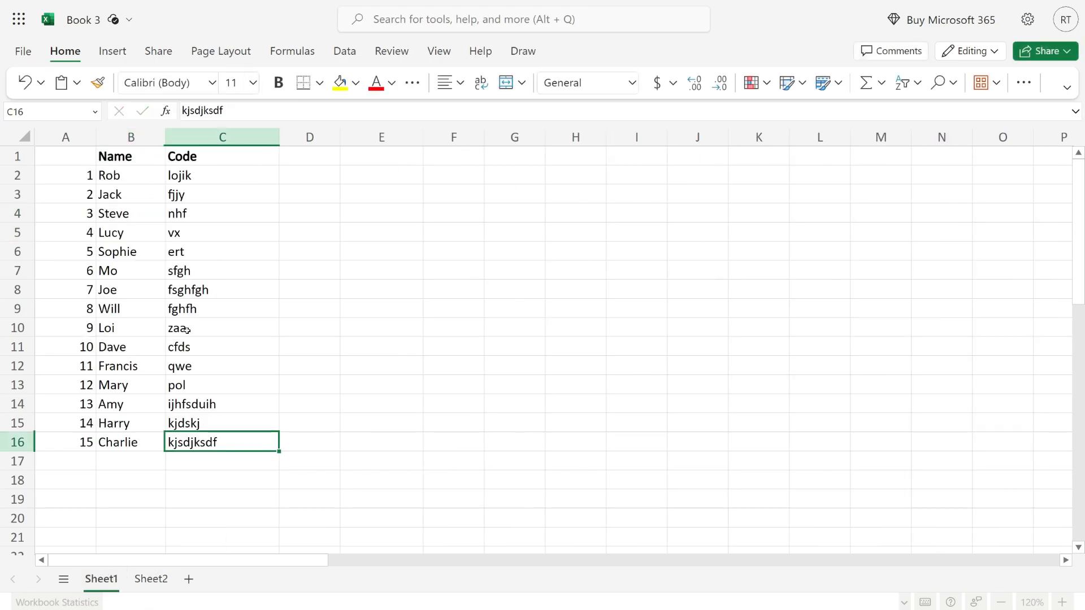
{"action": "left_click", "coordinate": [150, 579]}
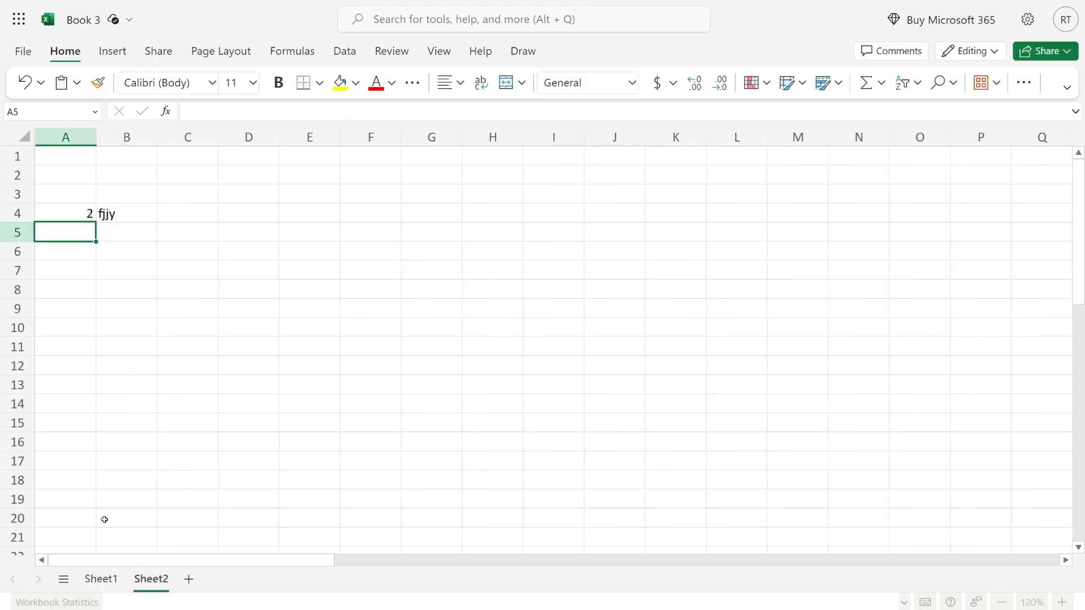
{"action": "left_click", "coordinate": [101, 578]}
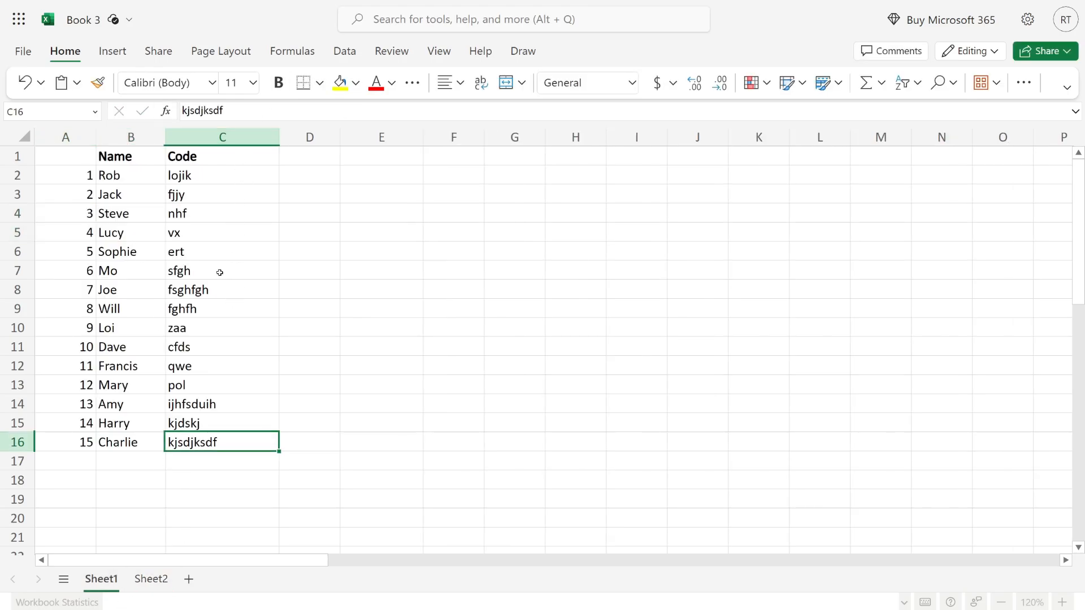